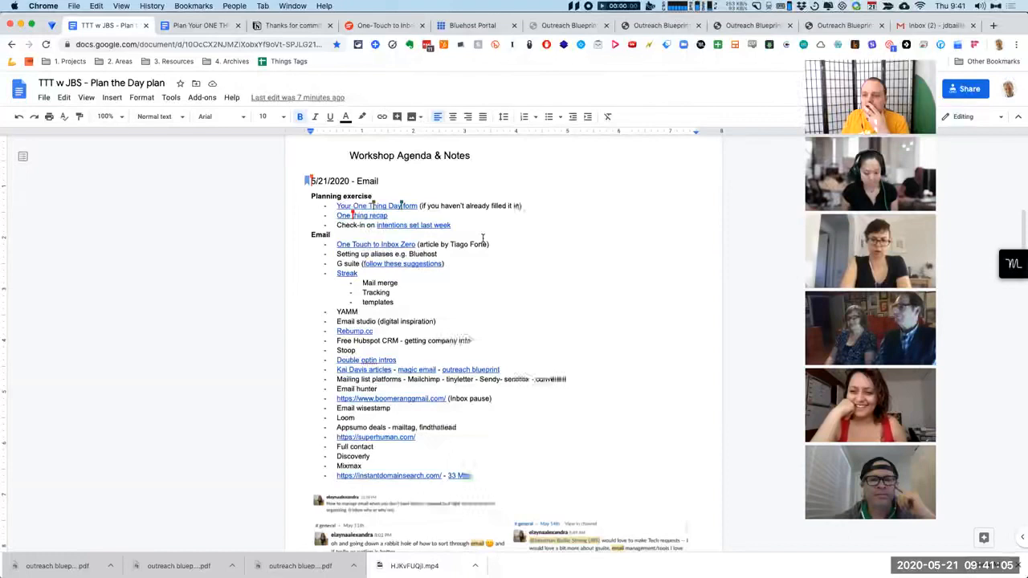
Scroll the One-Touch to Inbox Zero article down to the overflowing-mailbox analogy and simple-truth passage
scroll(down, 3)
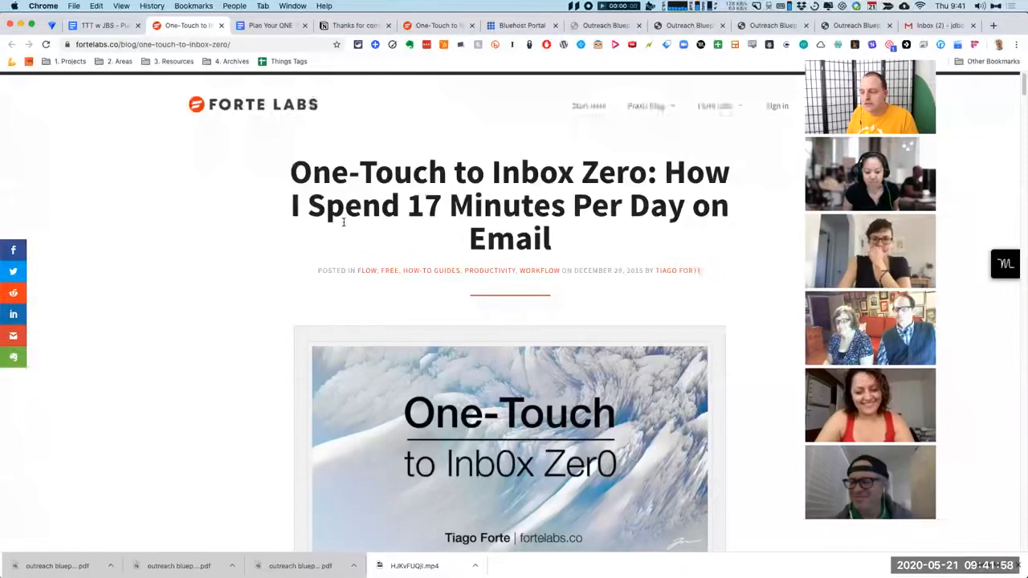
scroll(down, 3)
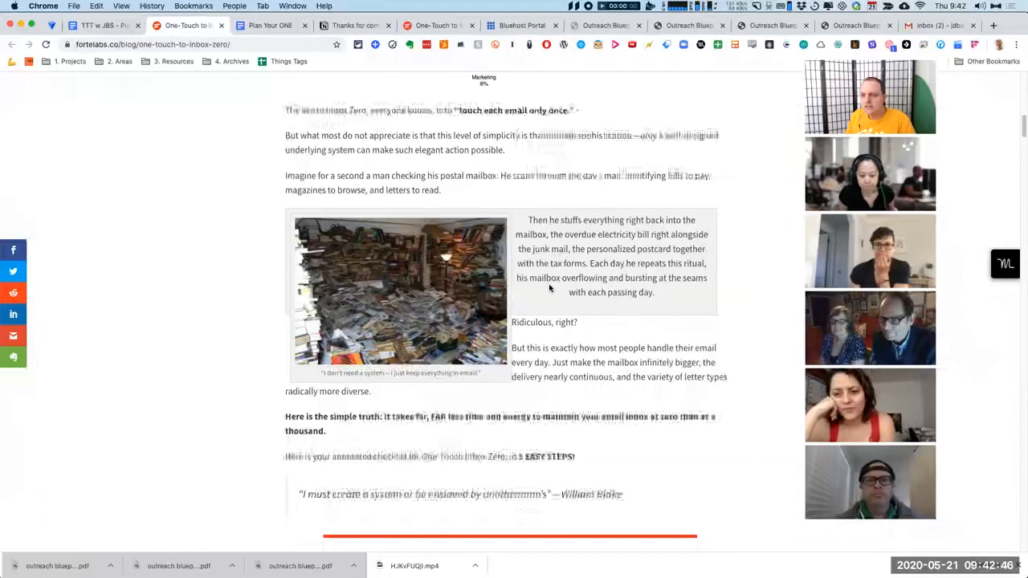
scroll(down, 3)
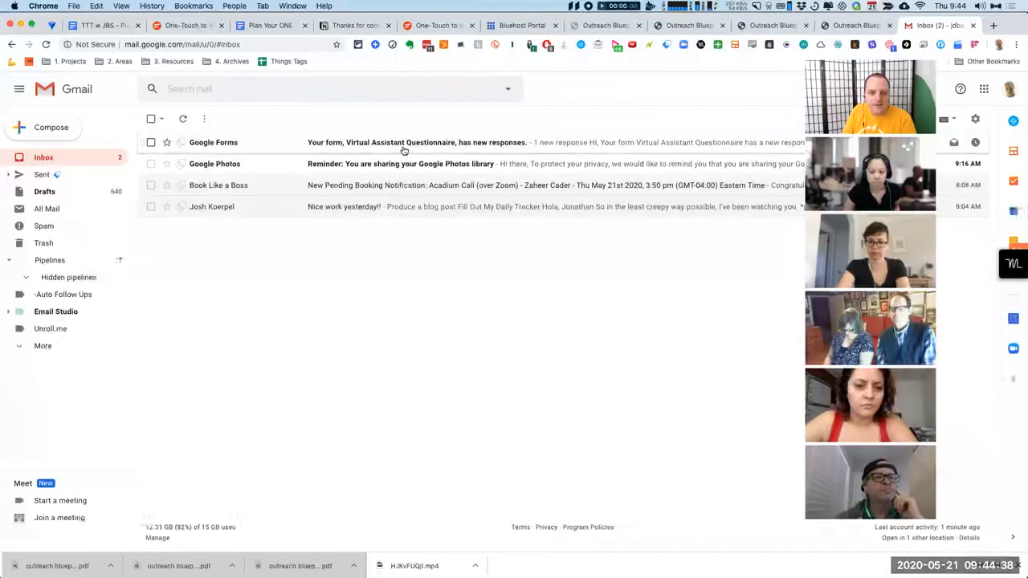
Open the 'Nice work yesterday!!' email from Firebuilders in the inbox
click(417, 142)
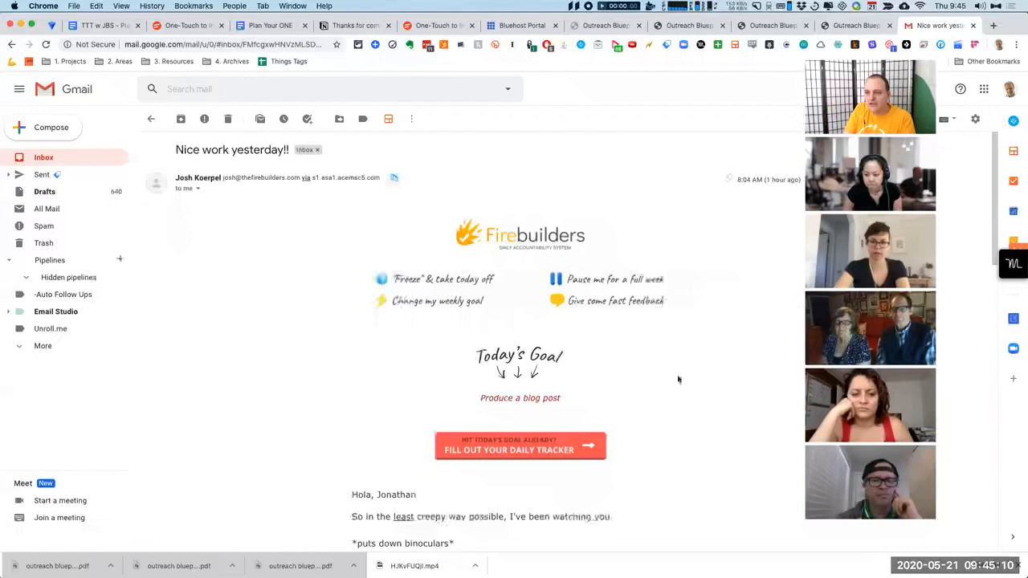
Scroll through the Firebuilders message to the submitted daily tracker note
scroll(down, 3)
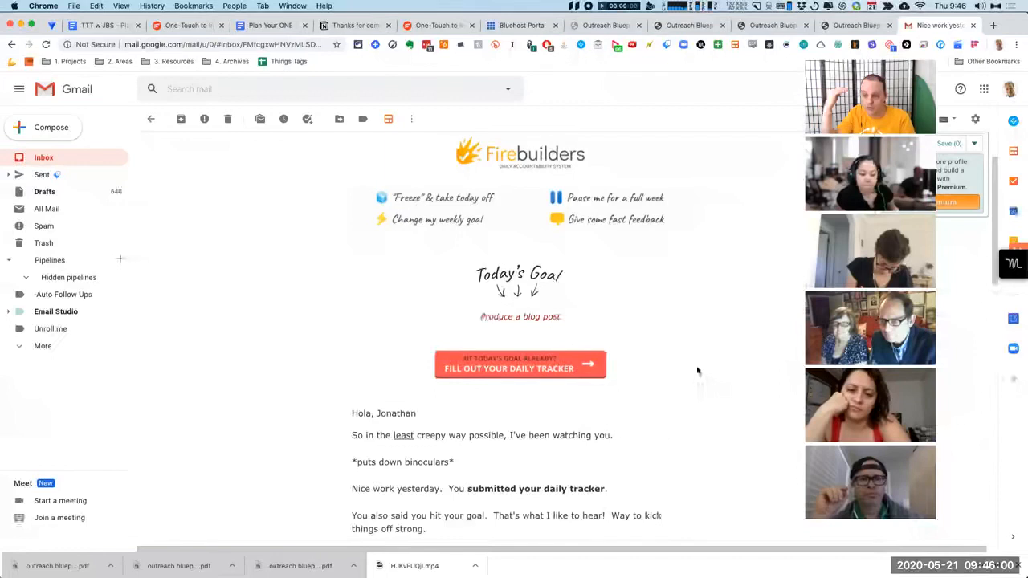
mouse_move(316, 344)
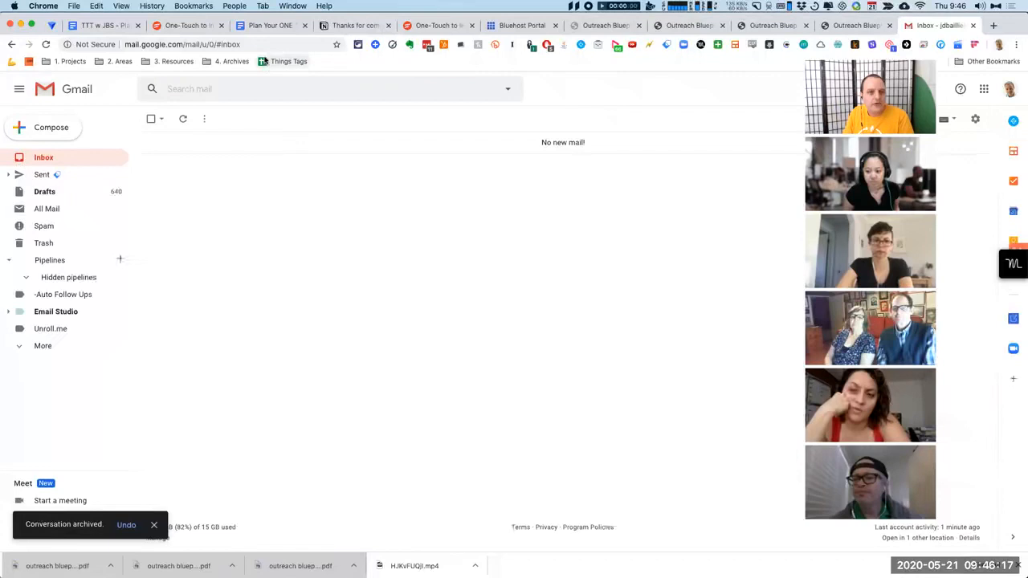
Switch back to the One-Touch to Inbox Zero article tab
click(185, 25)
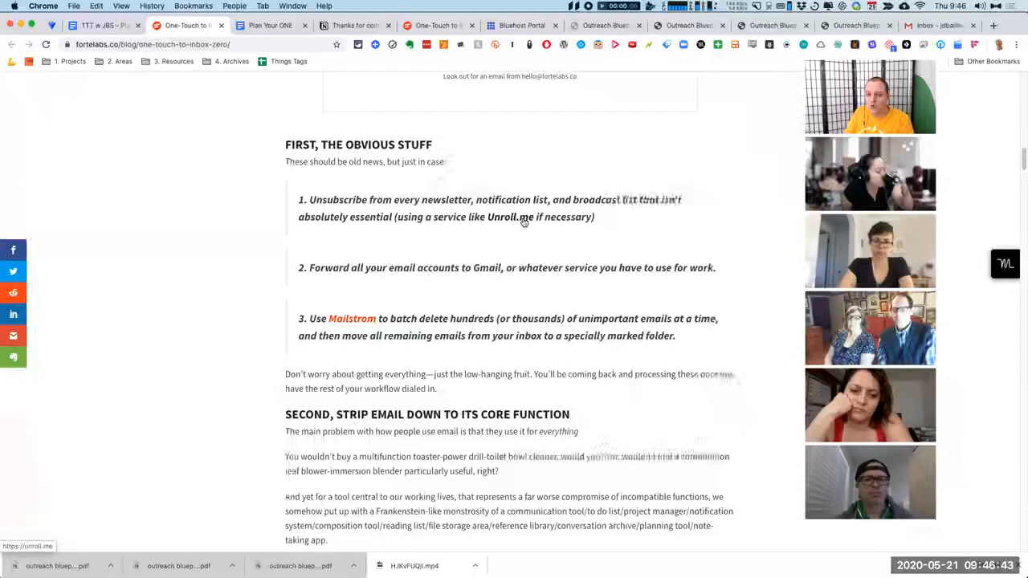
Open the Unroll.me link from the article's unsubscribe tip
click(936, 24)
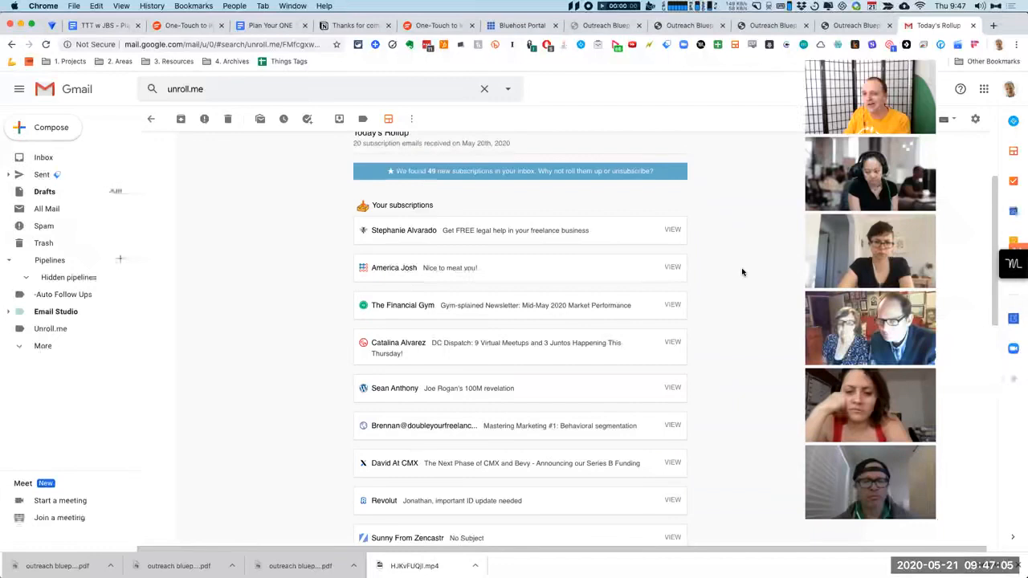
Scroll through the Unroll.me Today's Rollup list of subscription emails
scroll(down, 3)
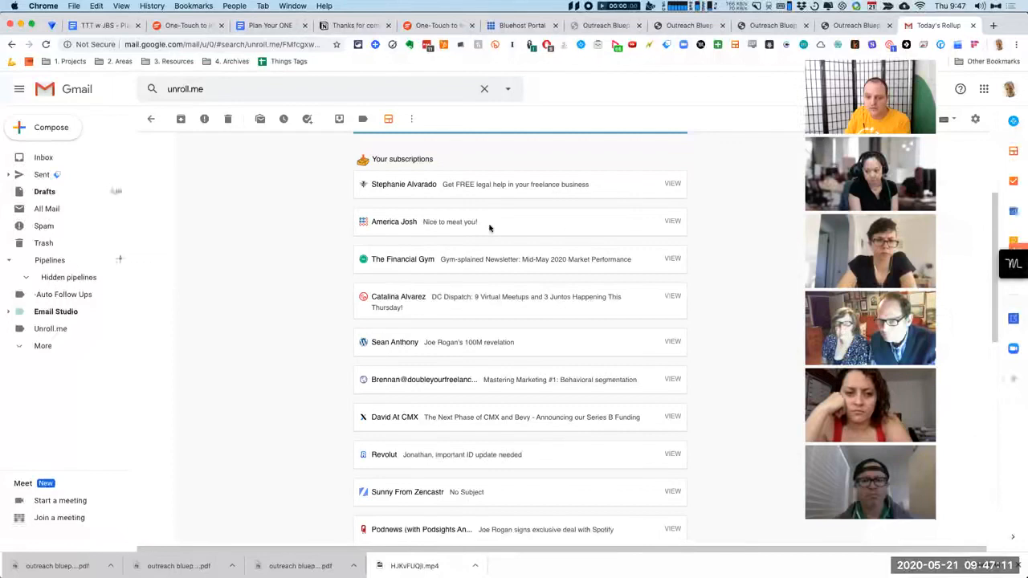
scroll(down, 3)
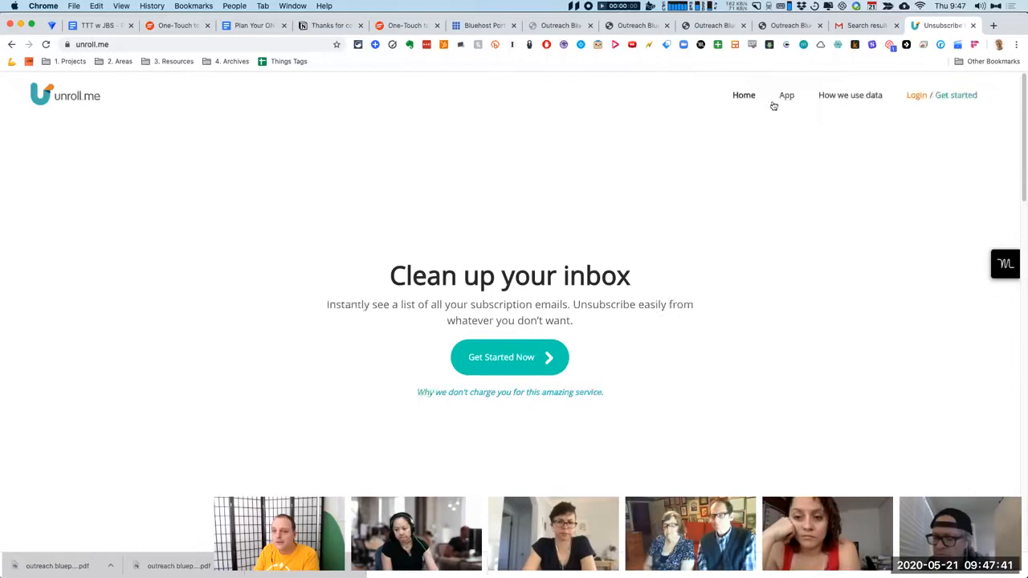
Leave the Unroll.me landing page and return to the empty Gmail inbox
click(509, 357)
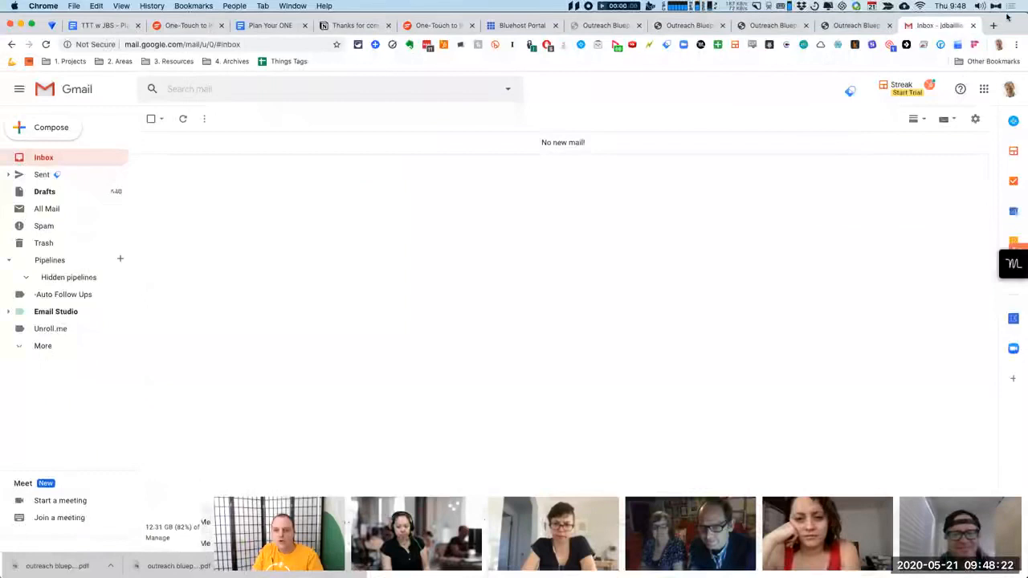
Bring the One-Touch to Inbox Zero article tab back into view
click(193, 25)
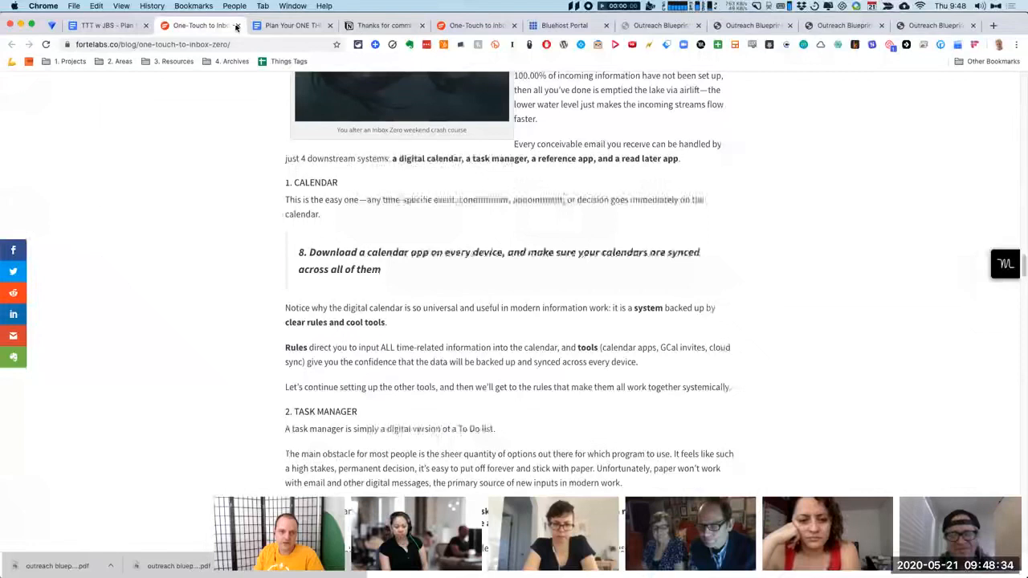
Close the duplicate Inbox Zero tab to reveal the Google Docs agenda
click(109, 25)
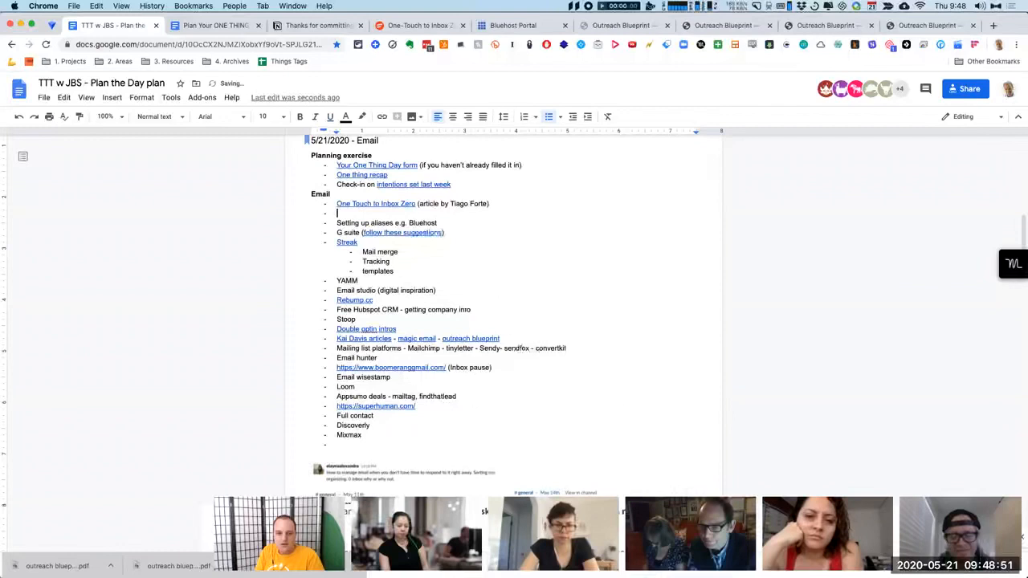
text(https://instantdomainsearch.com/ - 33 Mail)
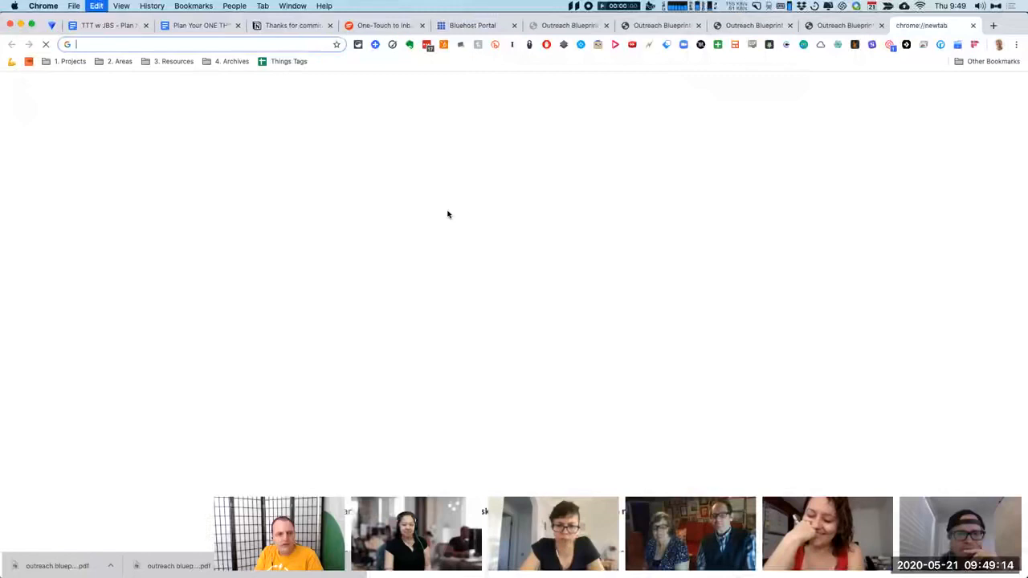
Enter '33 mail' in a new tab's address bar
text(33 mail)
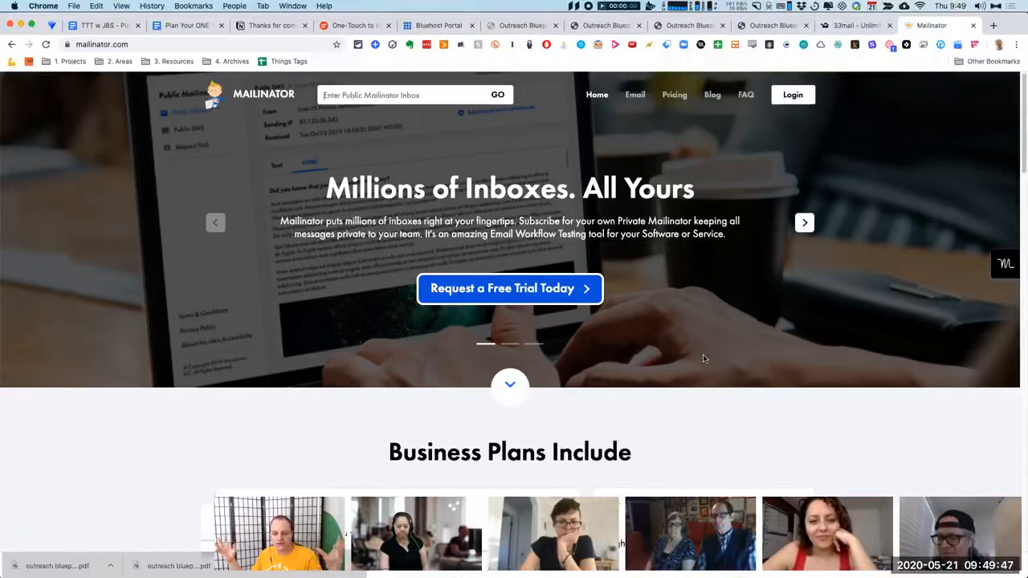
mouse_move(703, 364)
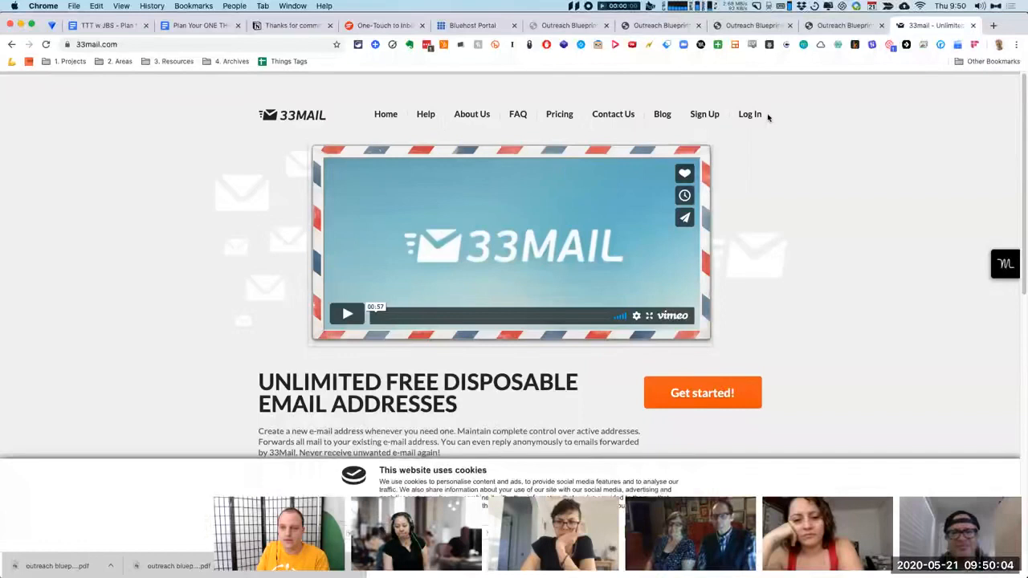
Scroll the 33Mail home page down to the product description and back up
scroll(down, 3)
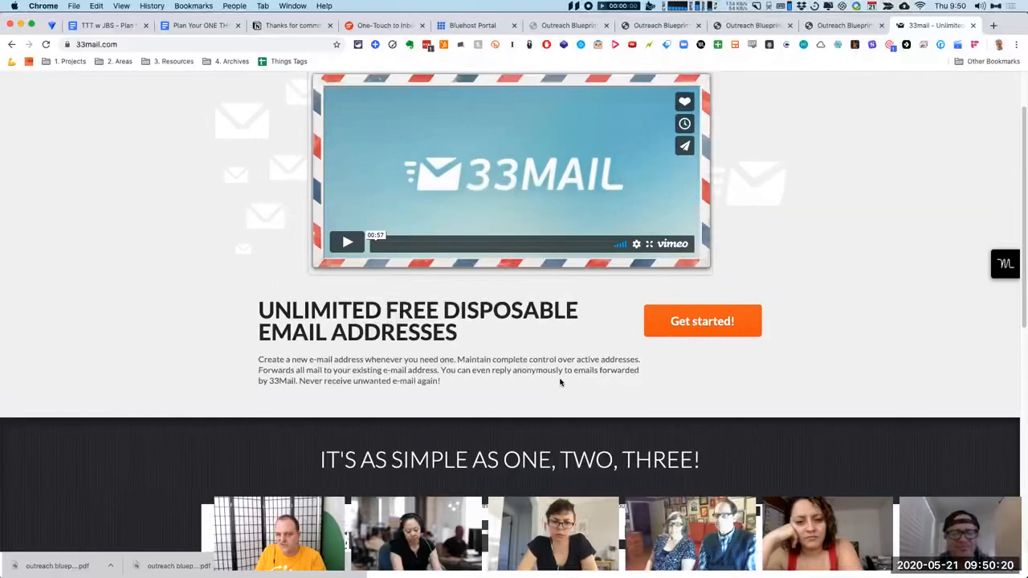
scroll(up, 3)
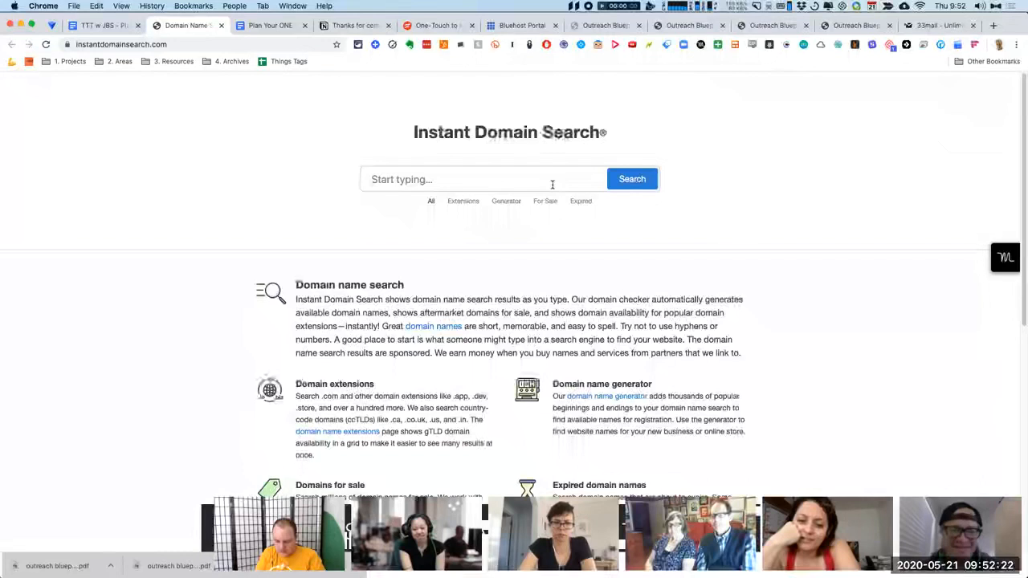
Enter the made-up name 'qwerqpwoesdfglkjh' to see live domain availability results
text(qwer)
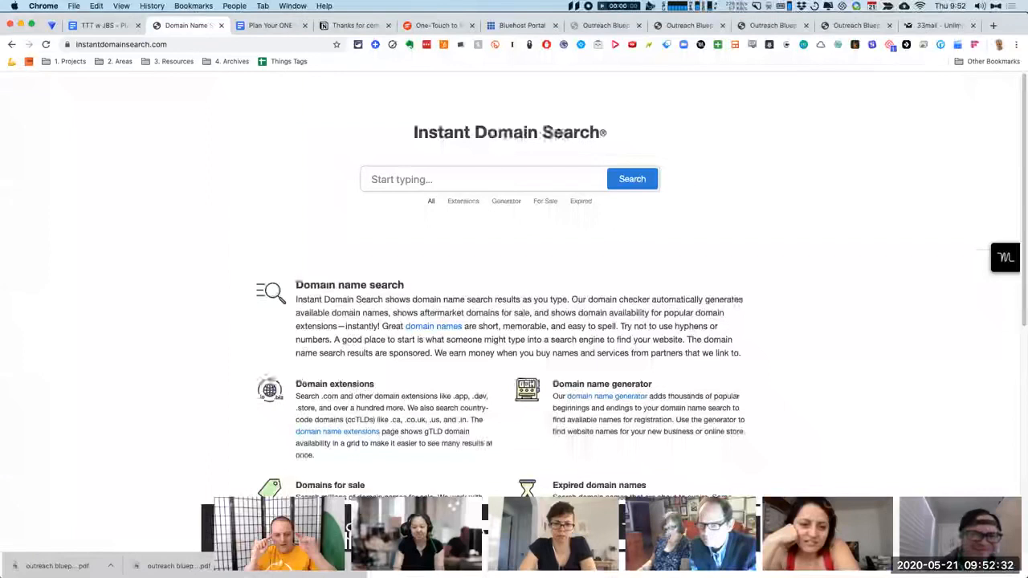
text(q)
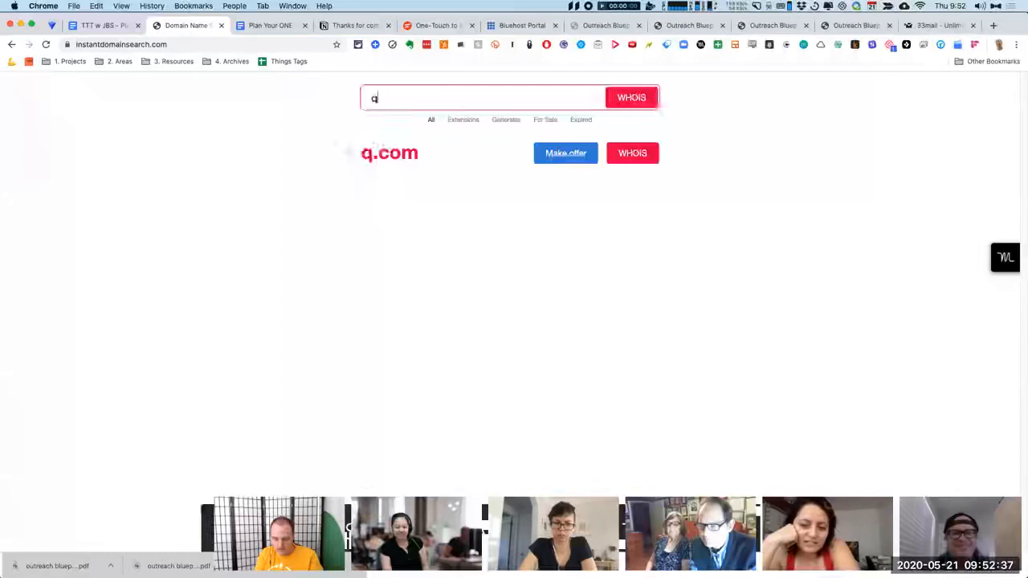
text(pwoe)
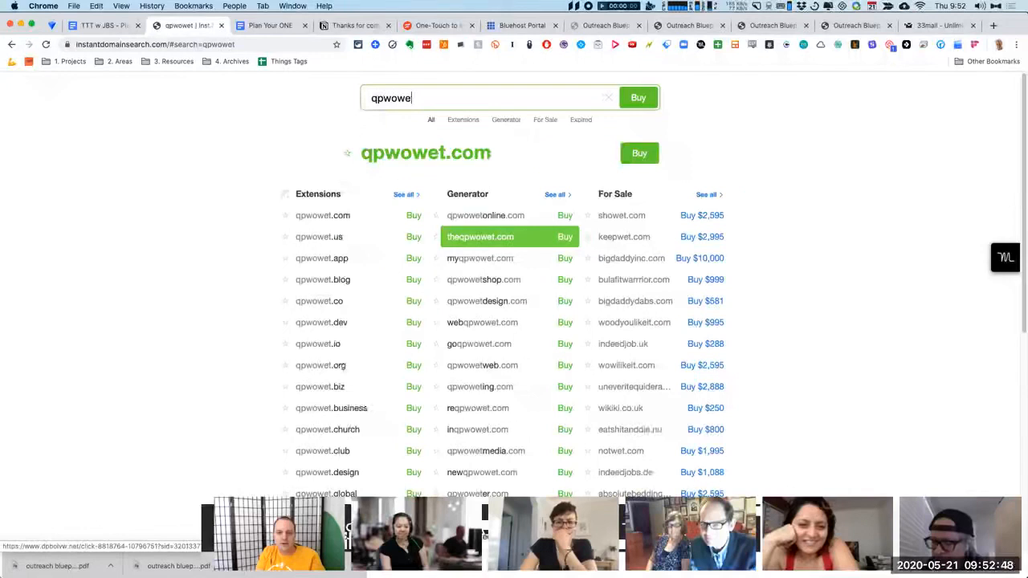
text(sdfglkjh)
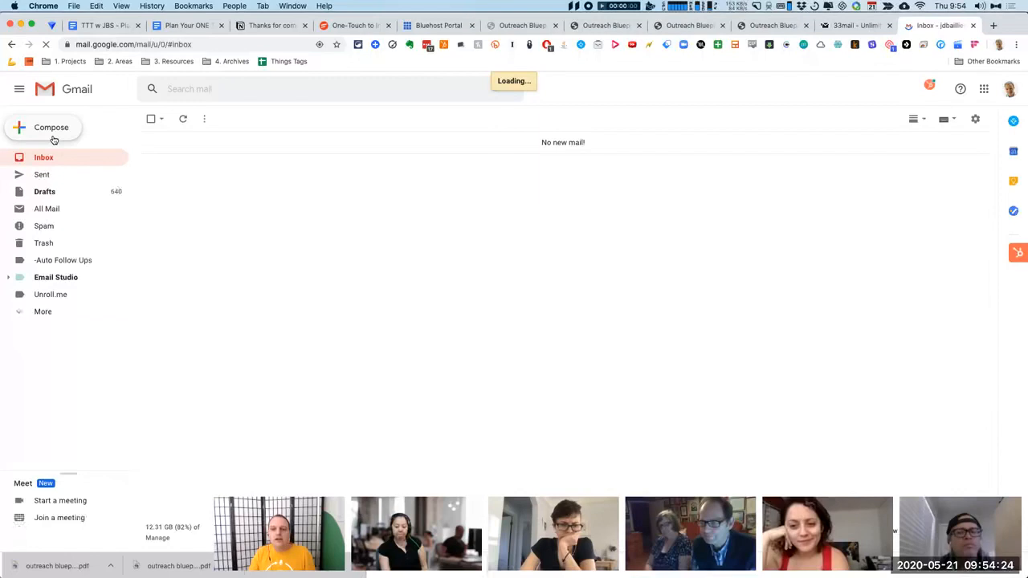
Compose a new message and pick an alias address as its sender
click(51, 127)
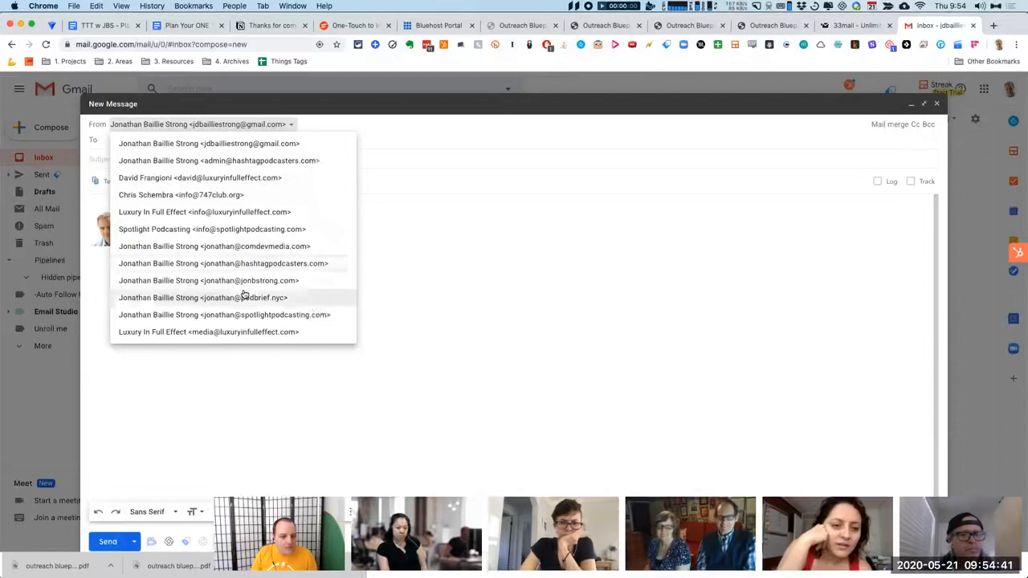
click(203, 297)
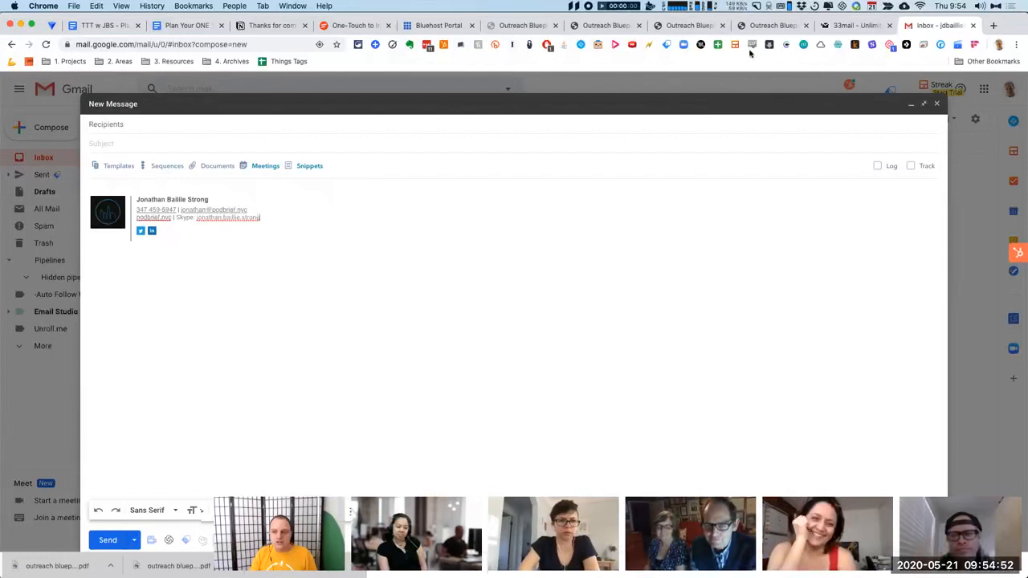
click(100, 25)
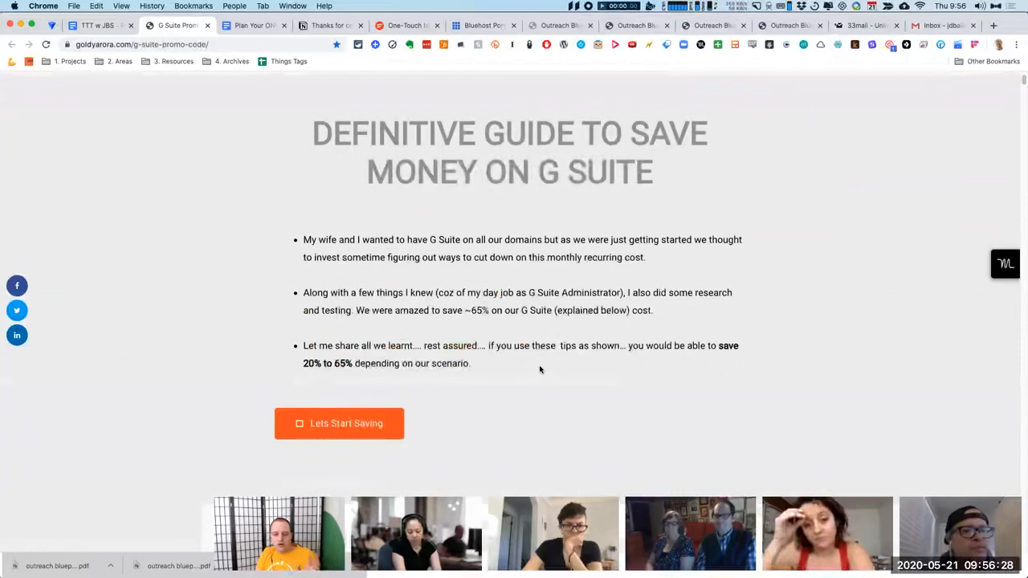
Scroll the G Suite guide down to section 3, Switch to Annual Plan
scroll(down, 3)
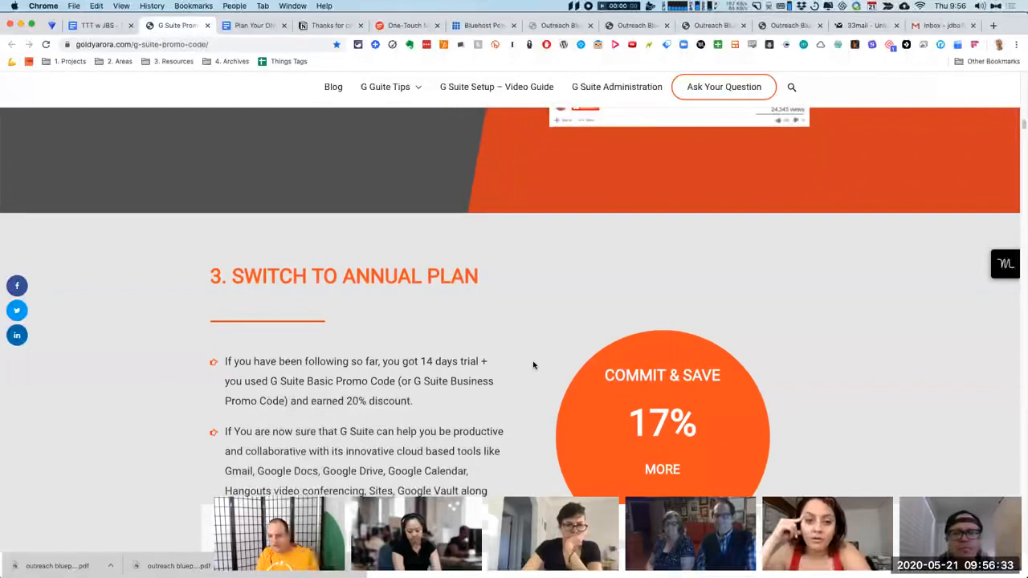
click(96, 24)
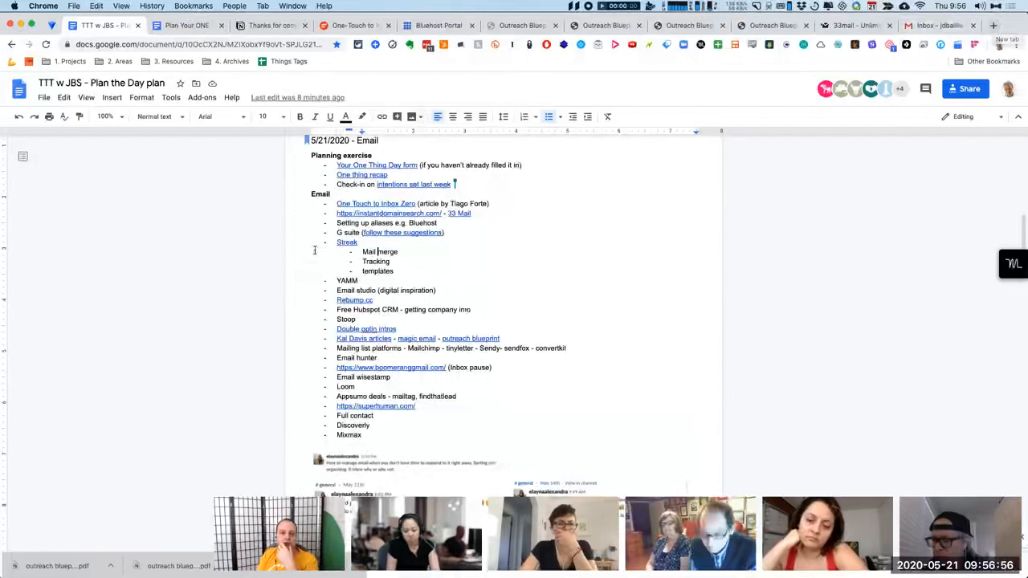
Return to the 'TTT w JBS - Plan the Day' Google Docs tab
click(177, 25)
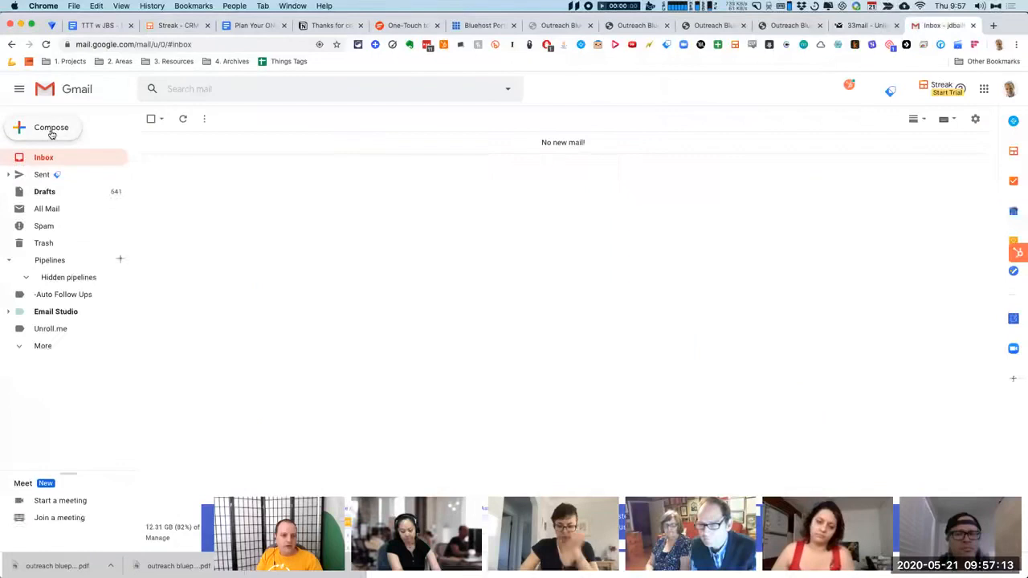
Compose a new email and open the saved Snippets list to insert one
click(51, 127)
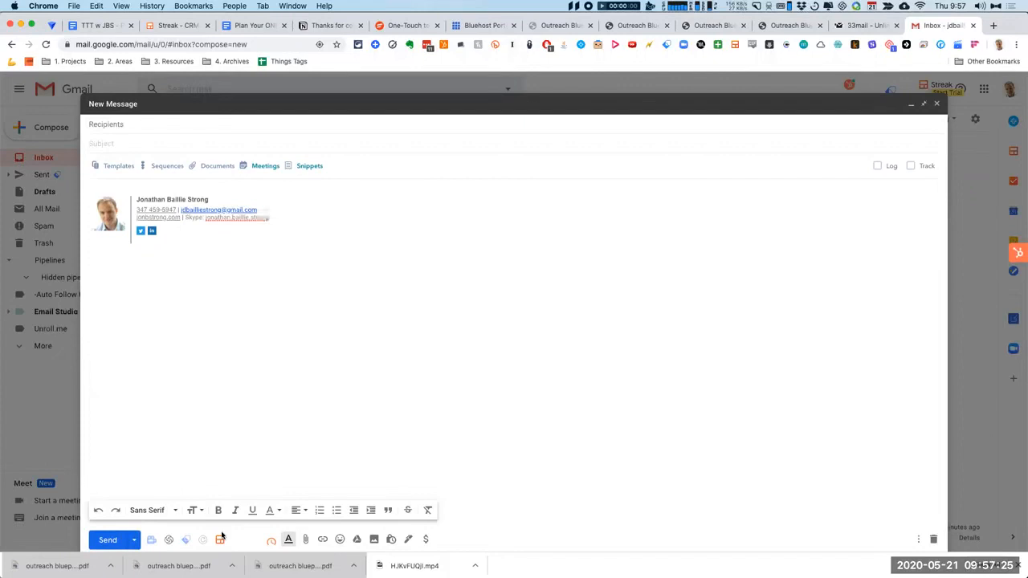
mouse_move(255, 539)
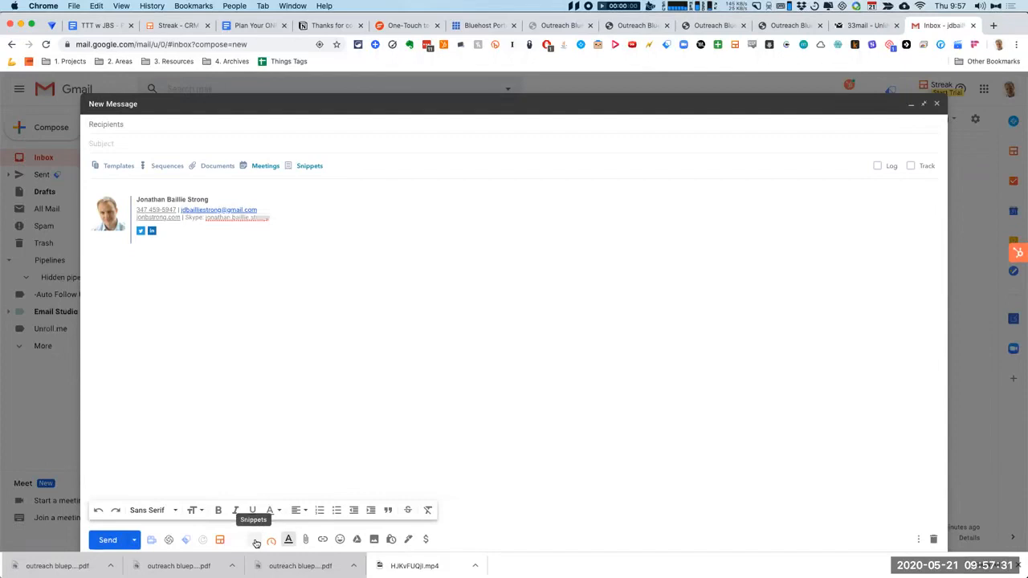
click(256, 540)
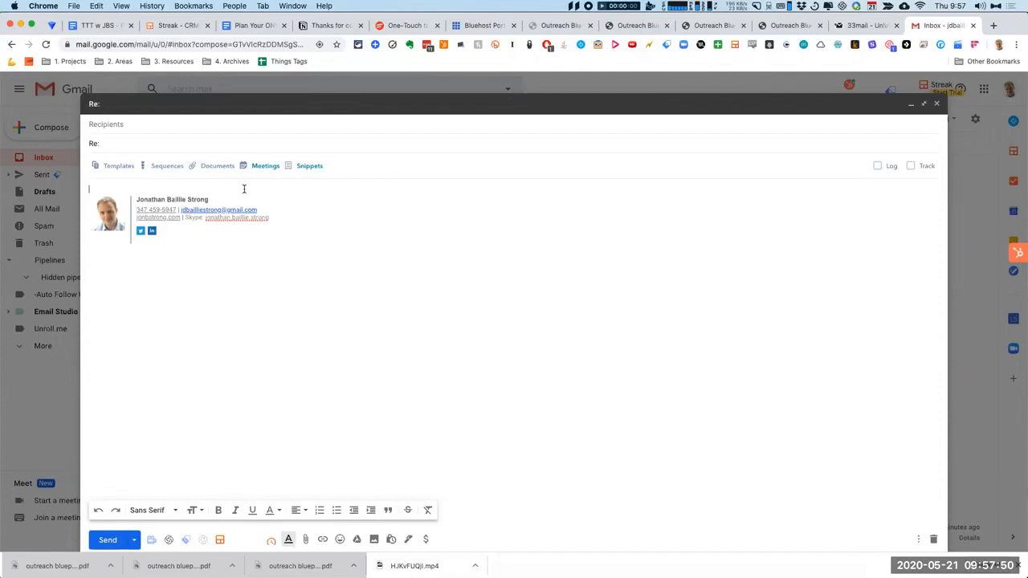
Open the Business Development pipeline from the Streak sidebar
click(310, 165)
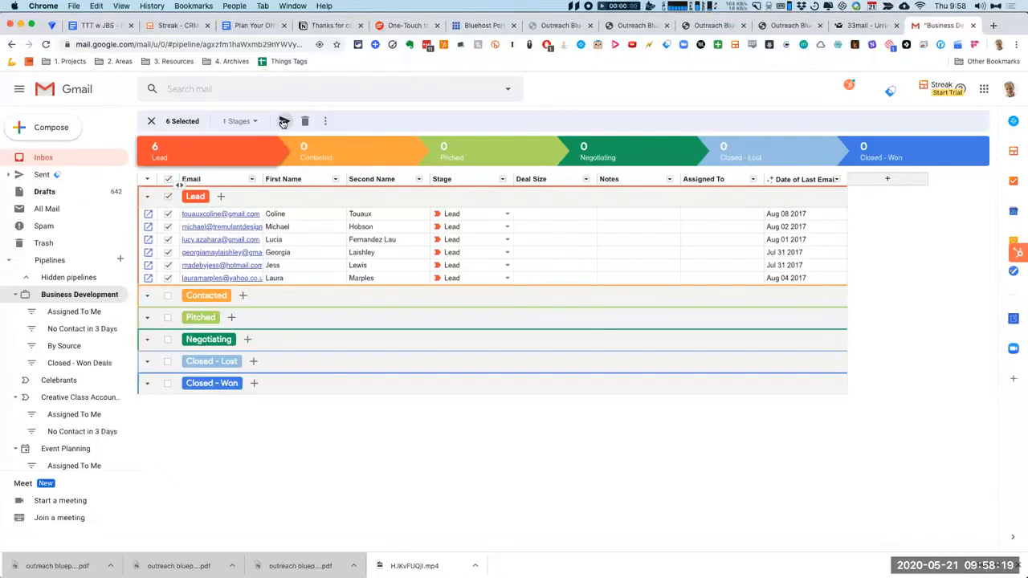
Start a mail merge to the selected leads and insert the First Name variable
click(283, 121)
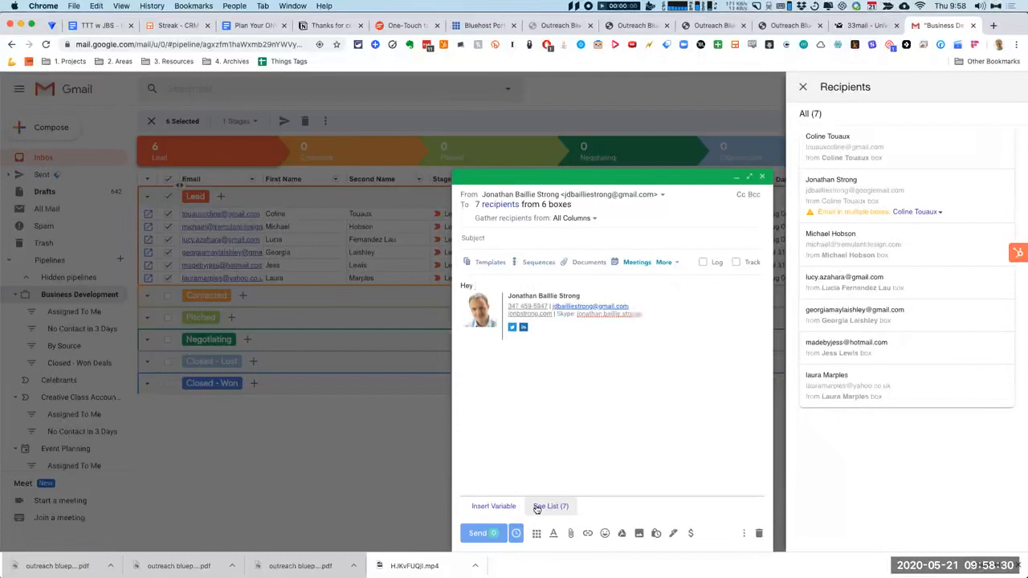
click(493, 506)
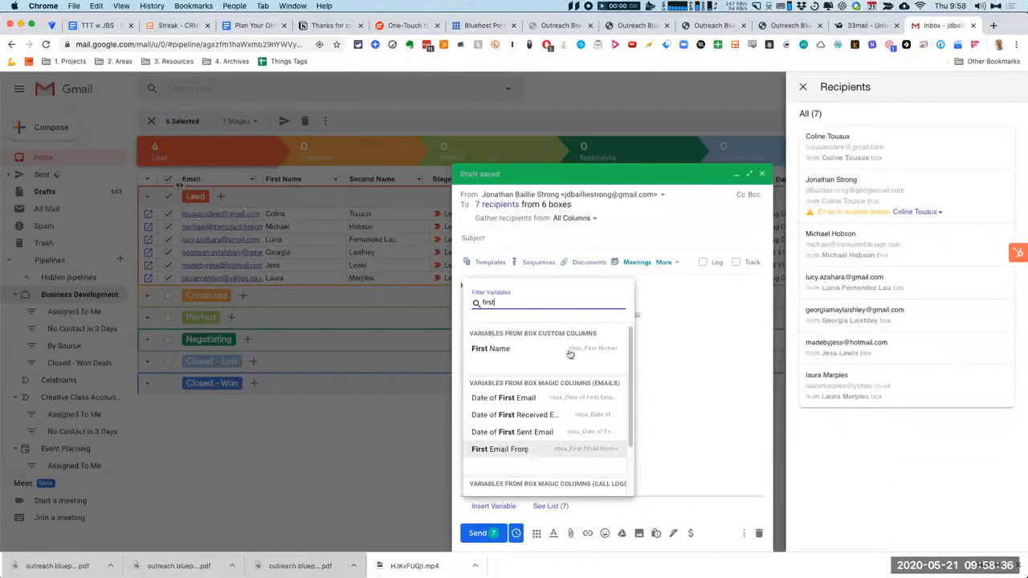
click(491, 348)
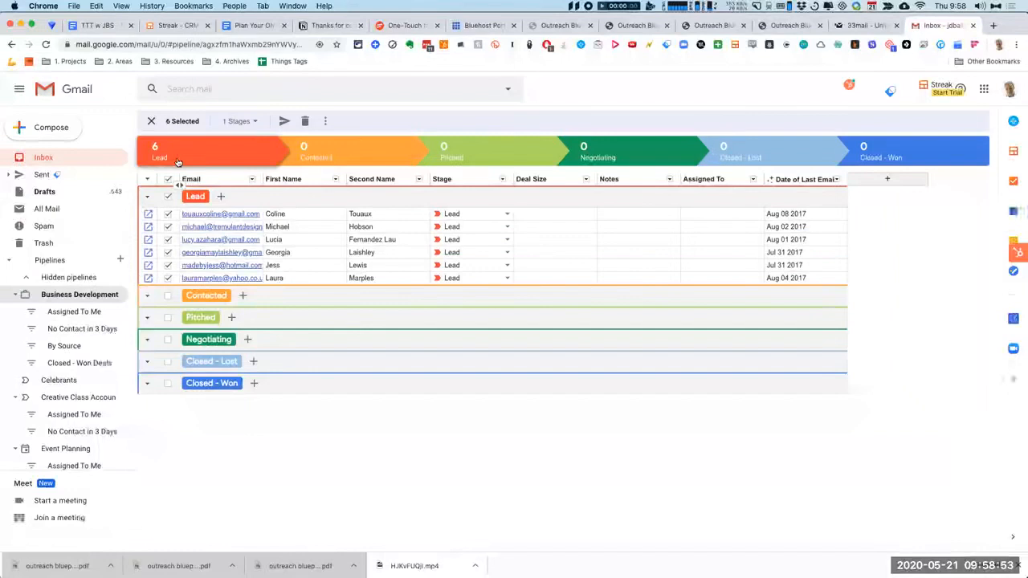
mouse_move(43, 157)
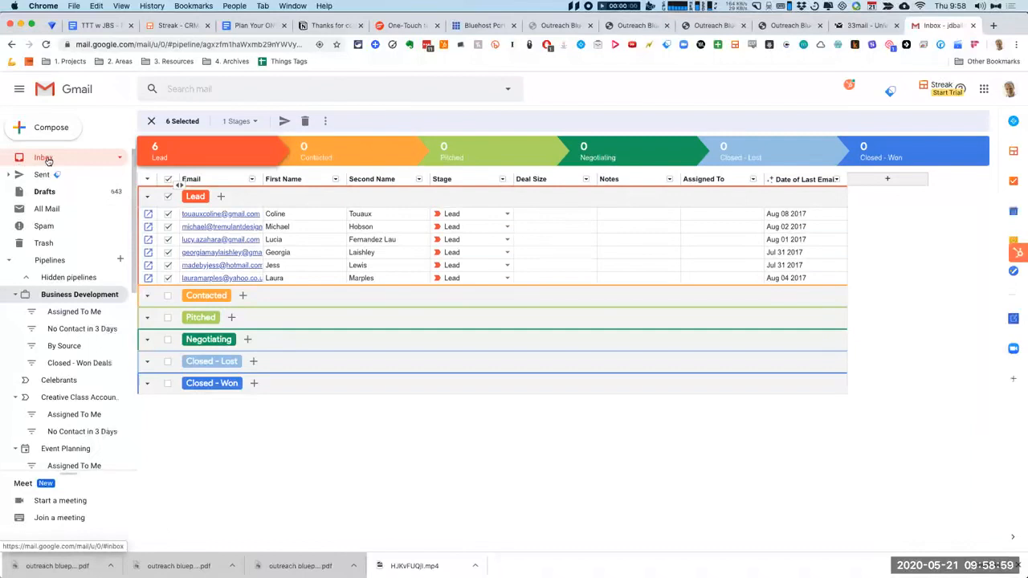
Revisit the inbox and pipeline, then compose a new G Suite message
click(44, 158)
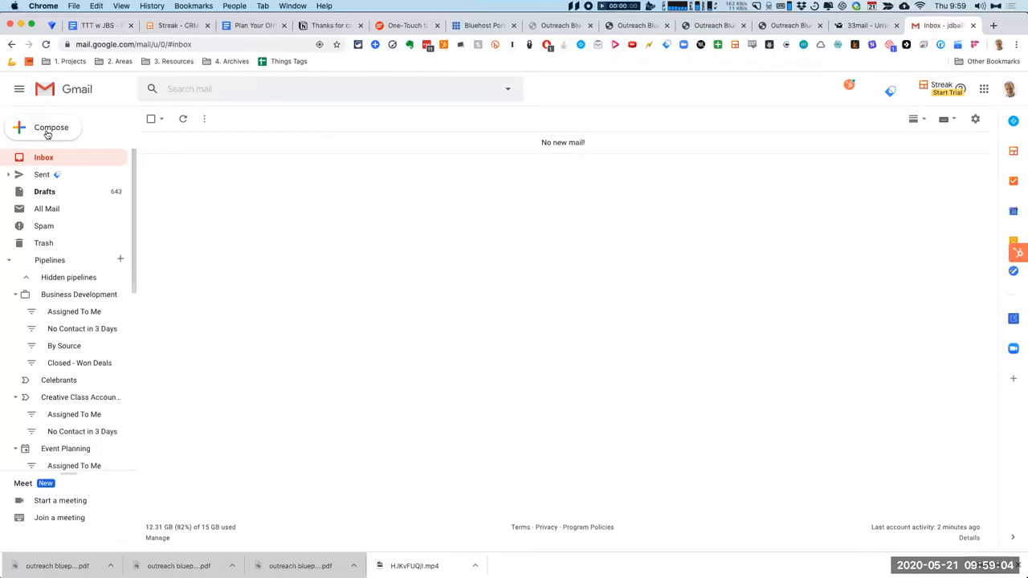
click(79, 294)
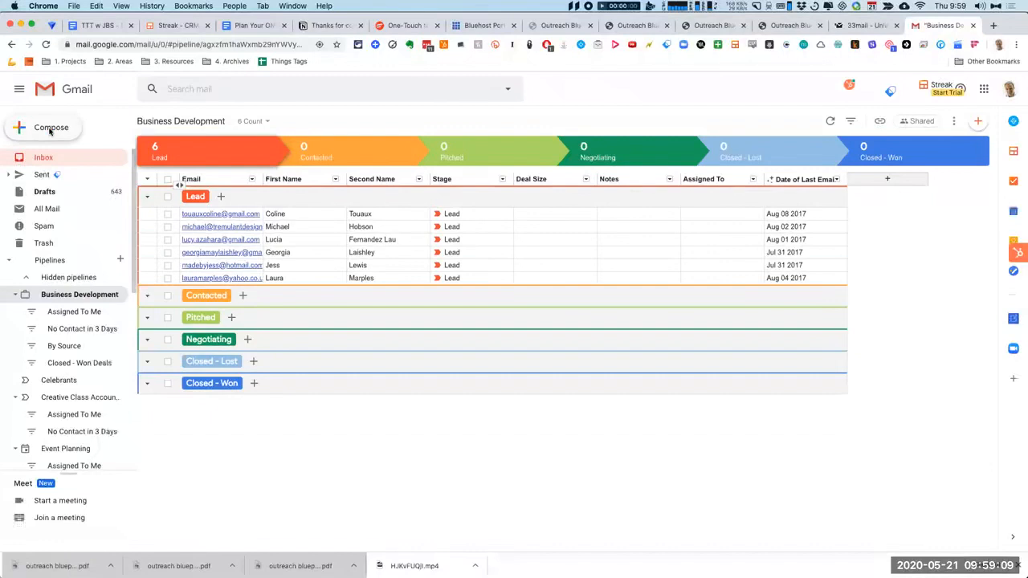
click(51, 127)
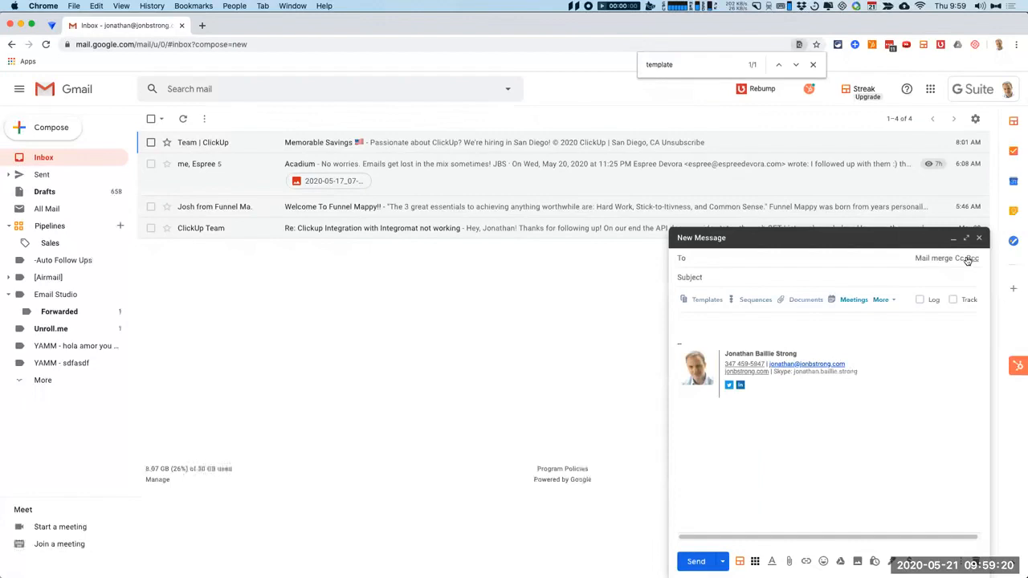
Minimize the first draft and open a second blank new message
click(966, 238)
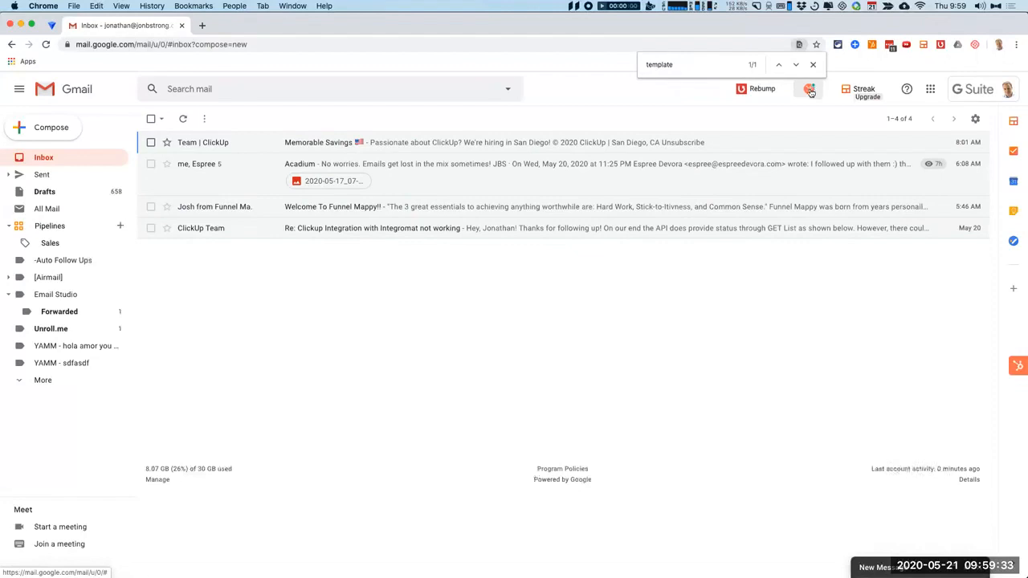
click(50, 127)
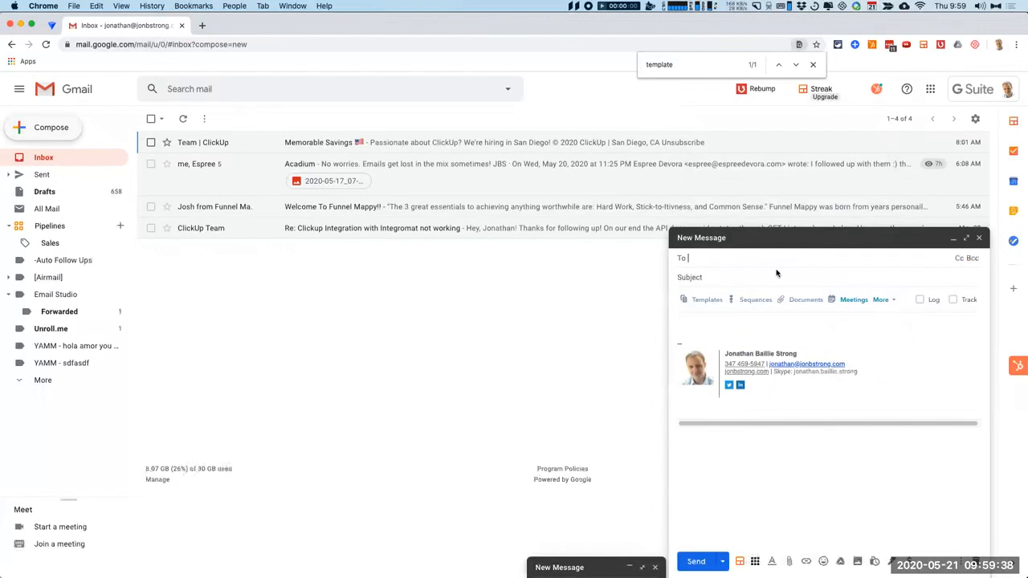